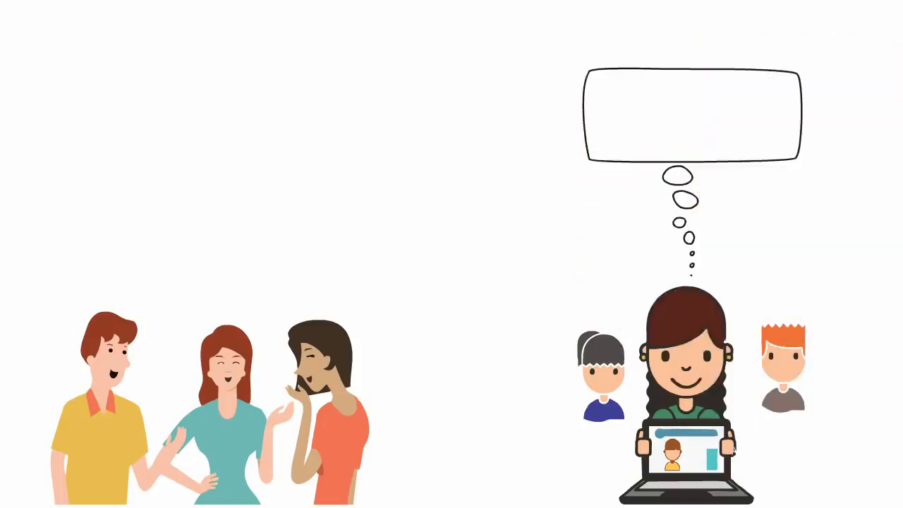
text(Wow!!! 10)
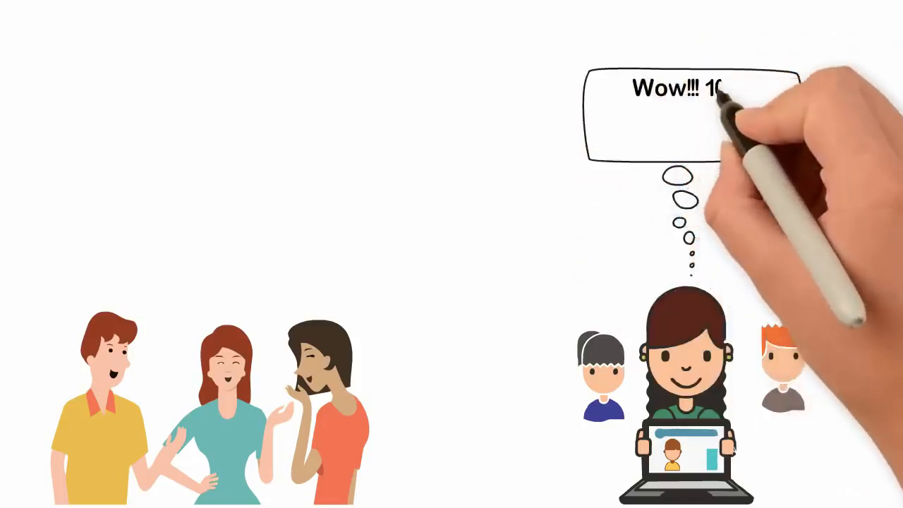